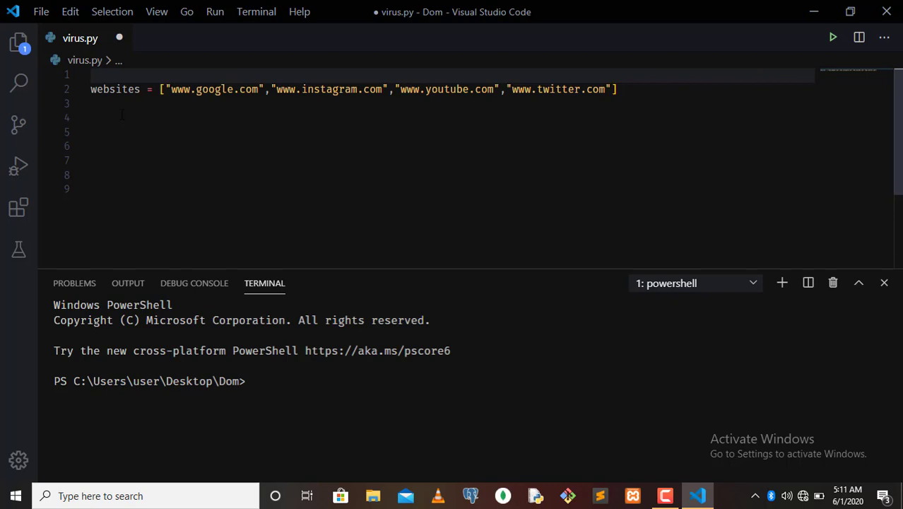
Add 'import webbrowser,random,time' as the first line of virus.py.
text(import)
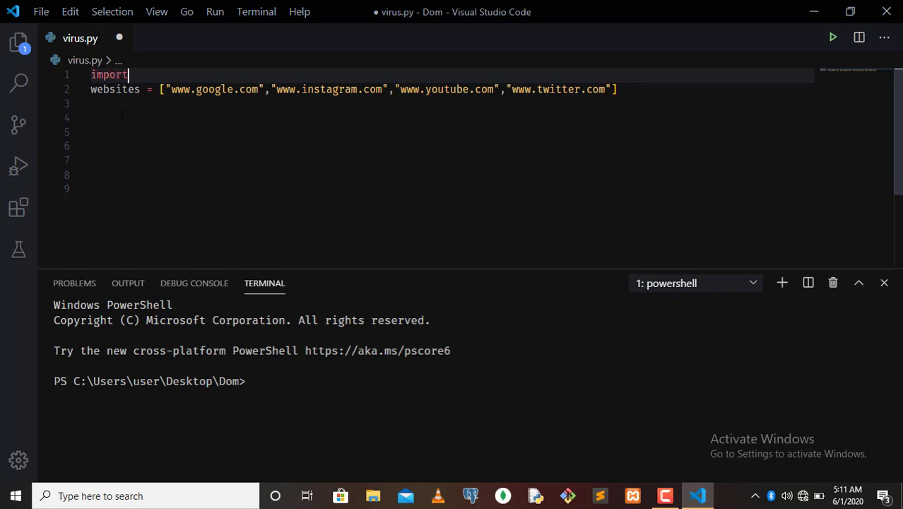
text(webbrowser,random,t)
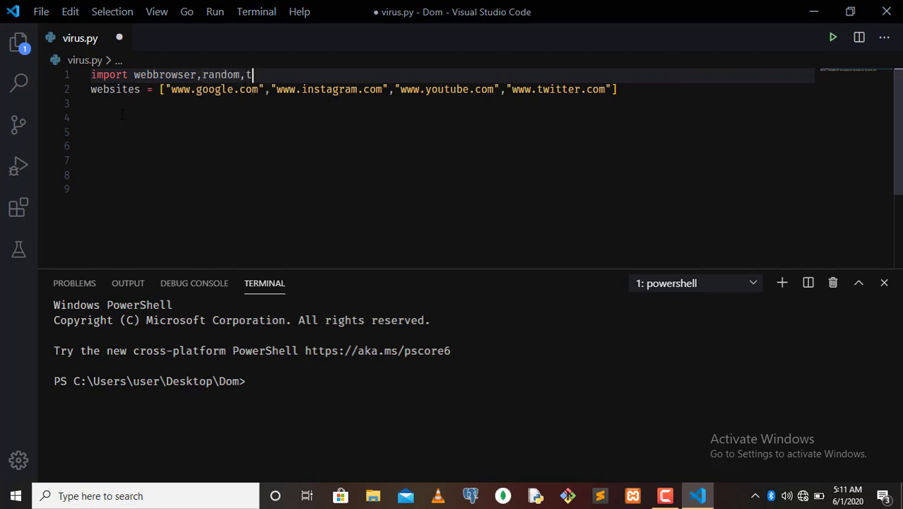
text(ime)
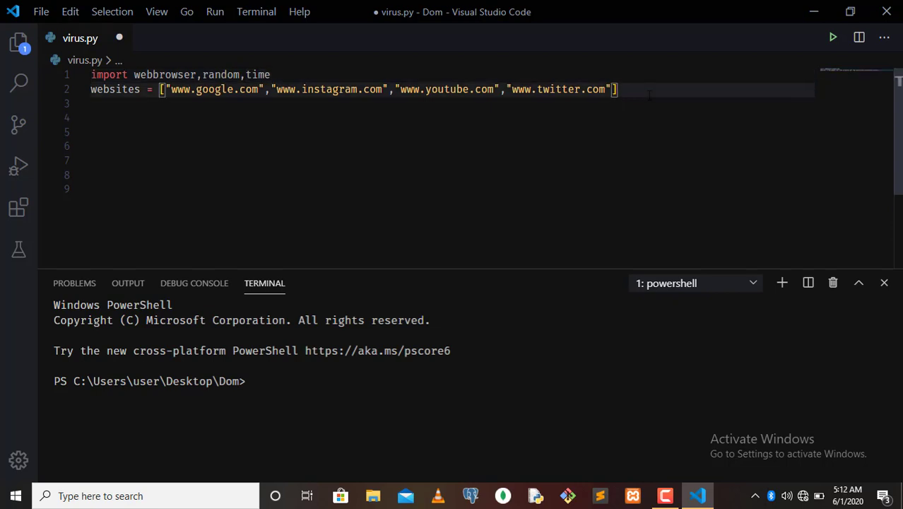
Add a 'while True:' loop with 'tabs = random.choice(websites)' inside it.
key(Enter)
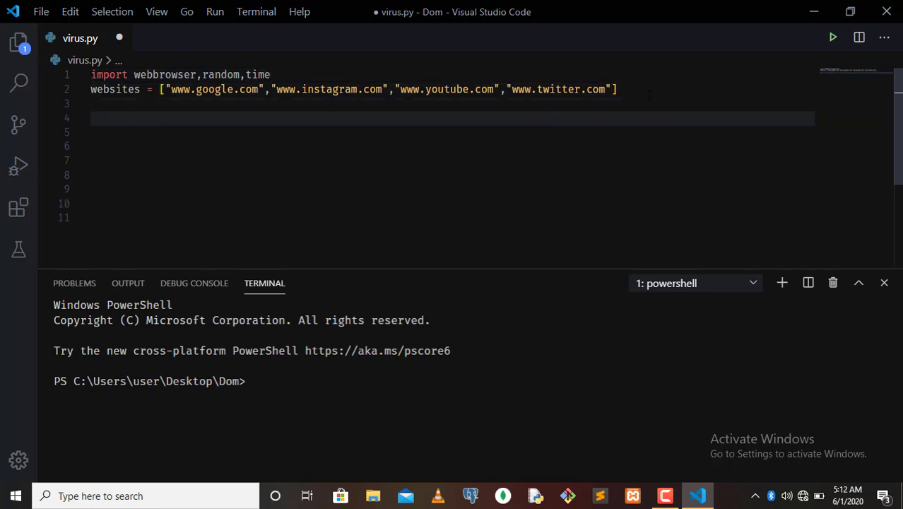
text(w)
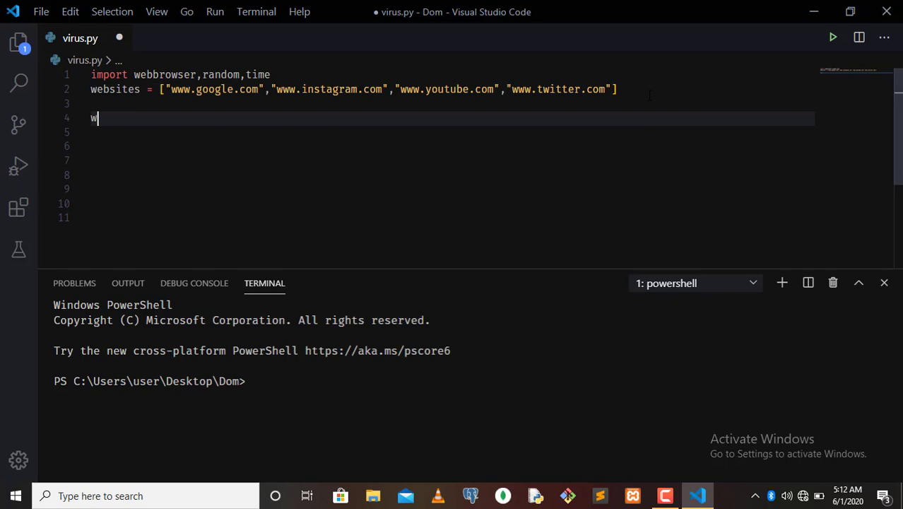
text(hile)
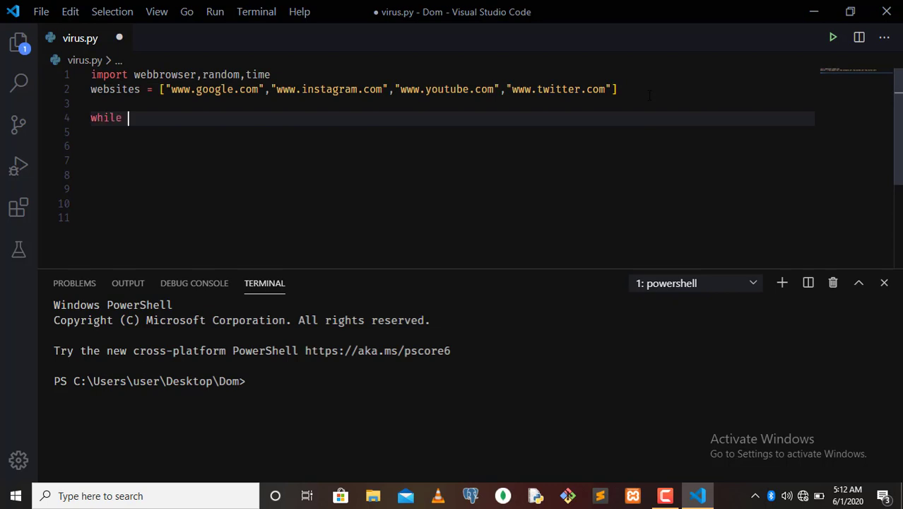
text(True:)
click(452, 132)
text(tabs =)
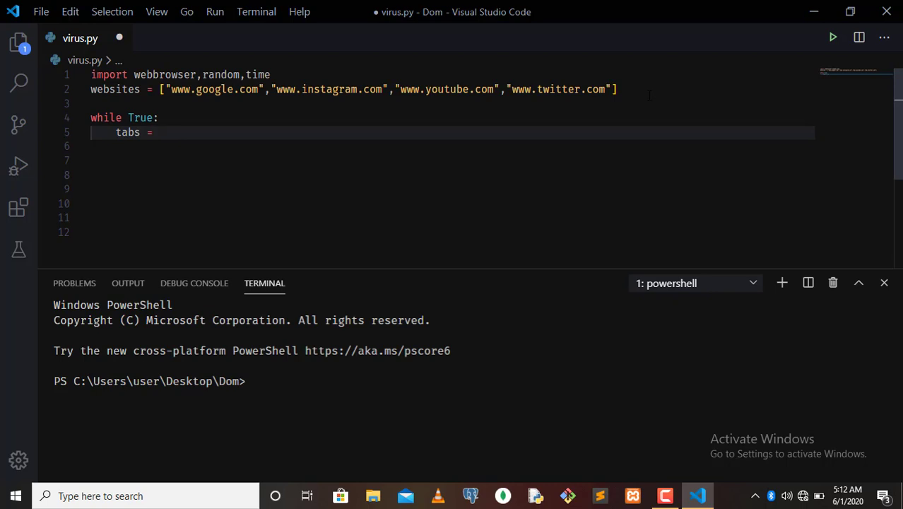
text(ra)
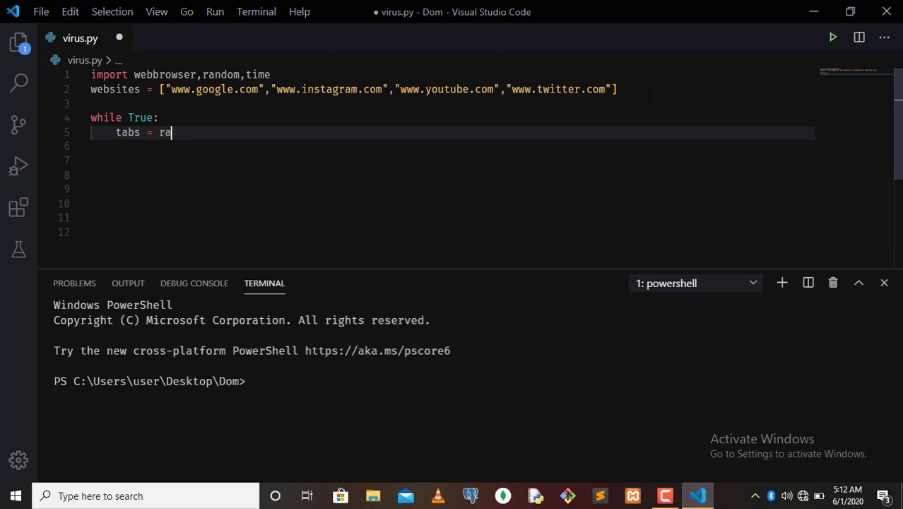
text(ndom.c)
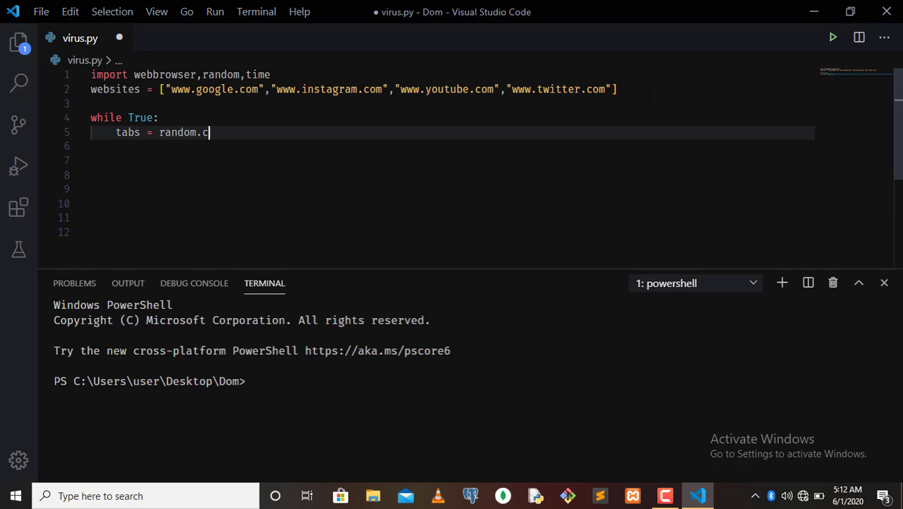
text(hoice(webs)
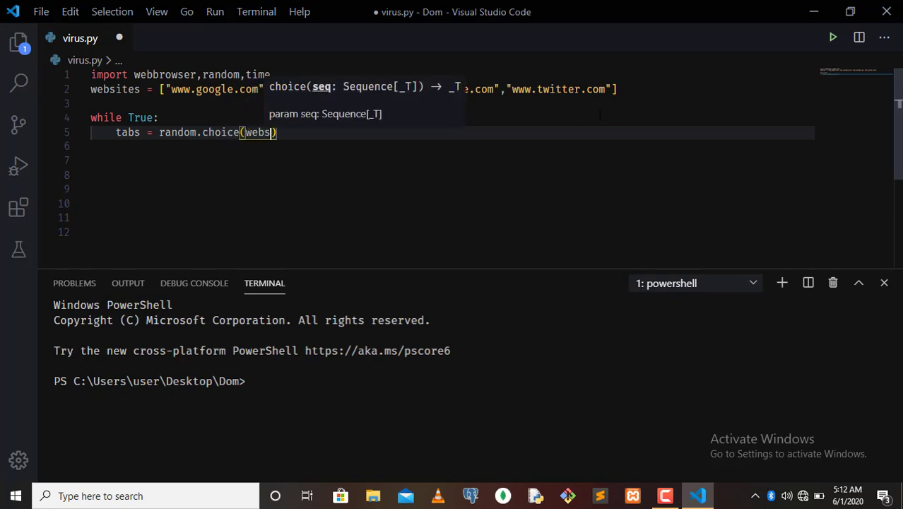
text(ites)
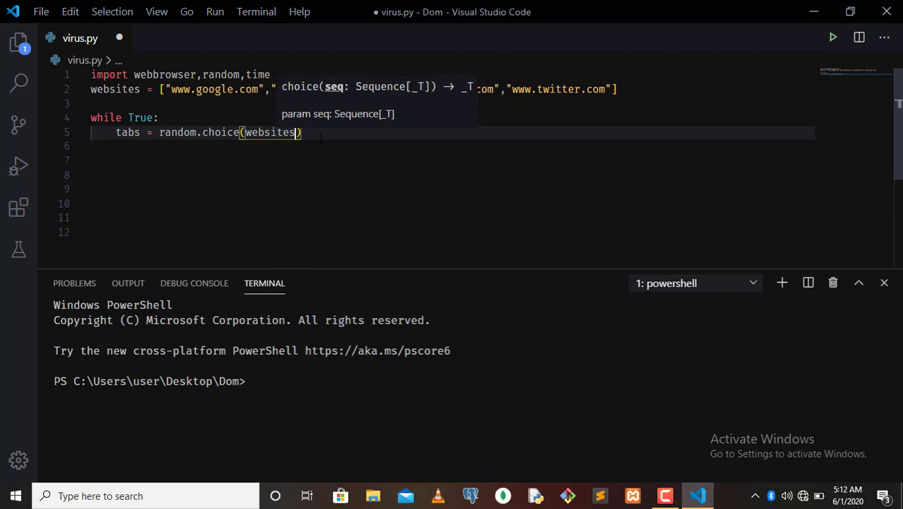
key(Enter)
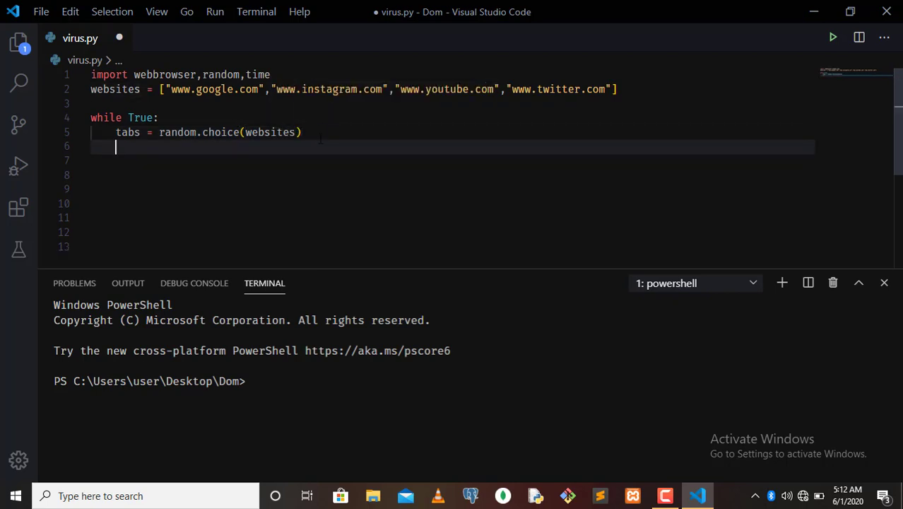
Add webbrowser.open(tabs, new=1) inside the loop.
text(webbrow)
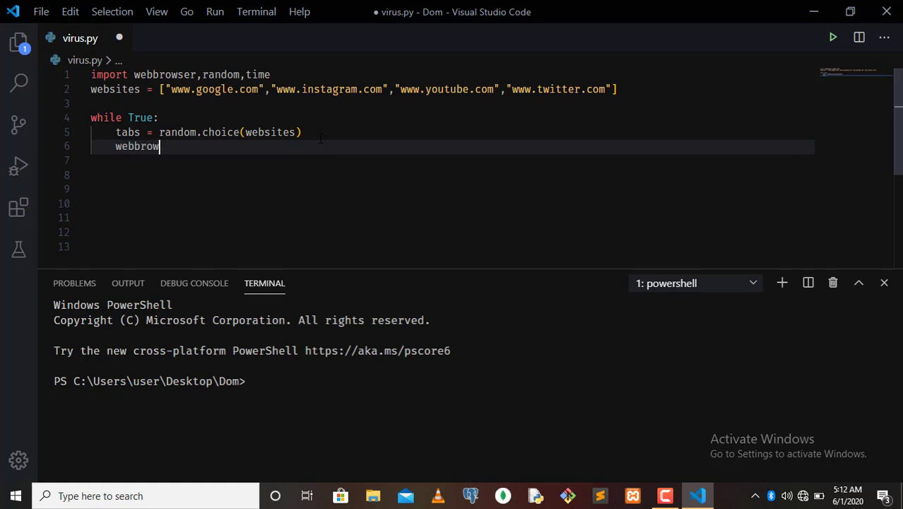
text(ser)
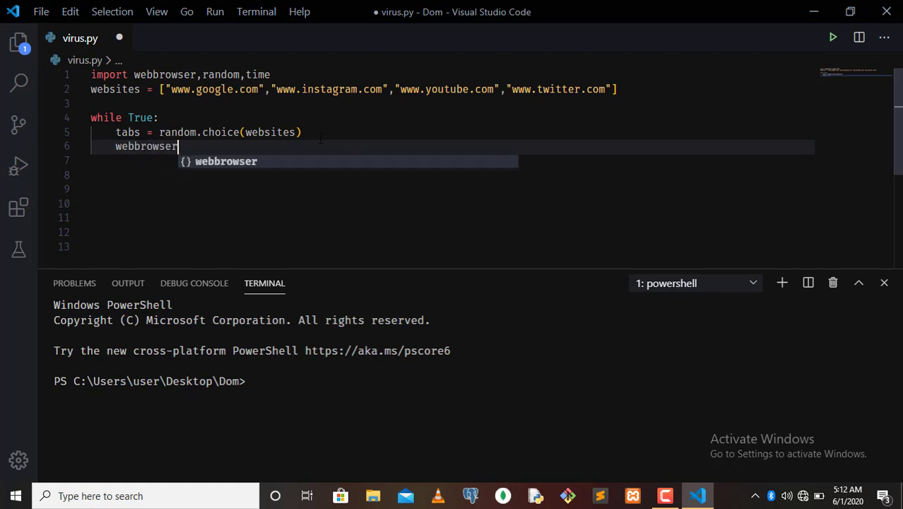
text(.open()
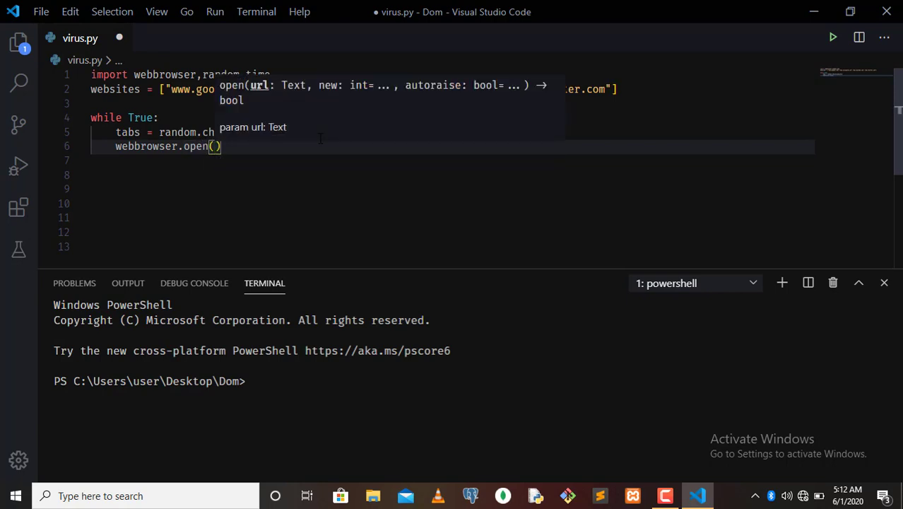
text(tabs)
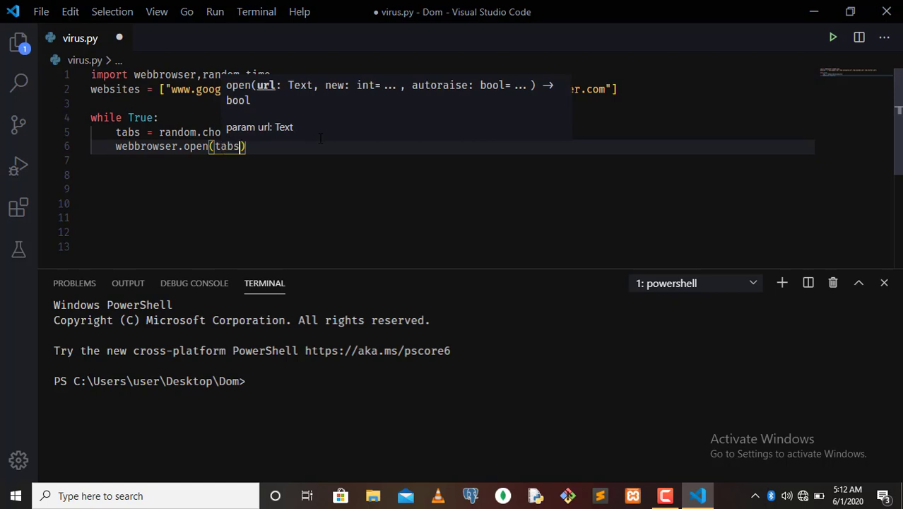
text(,)
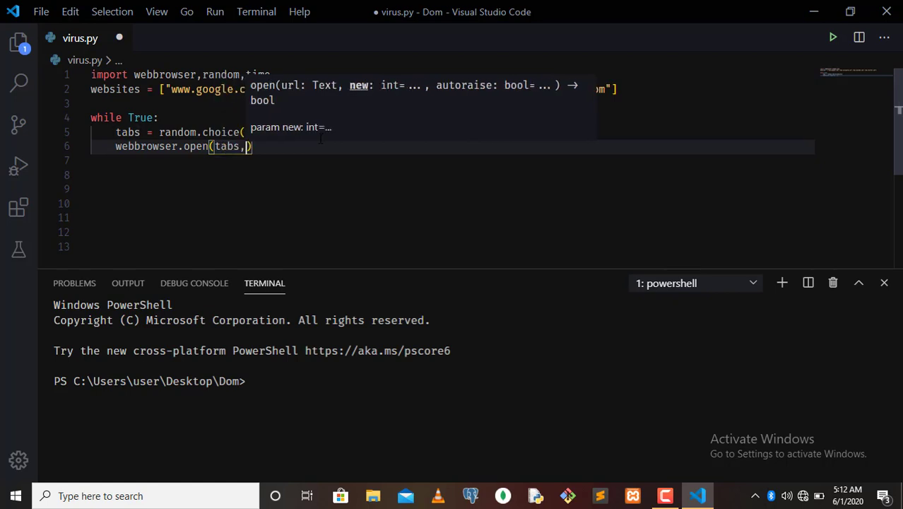
text(new)
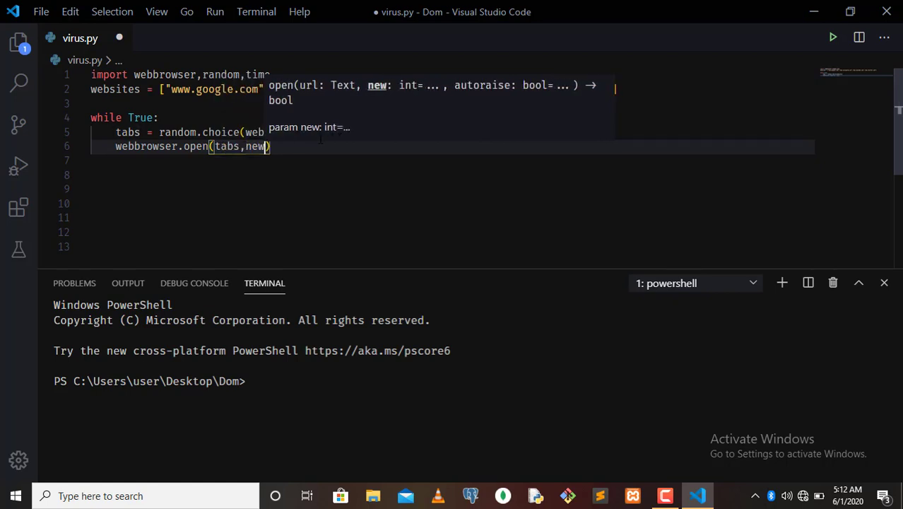
text(+)
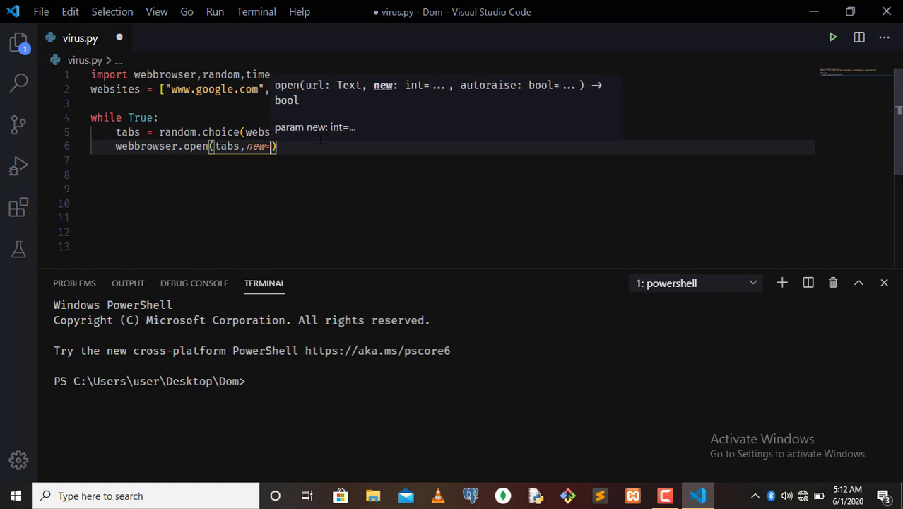
text(1)
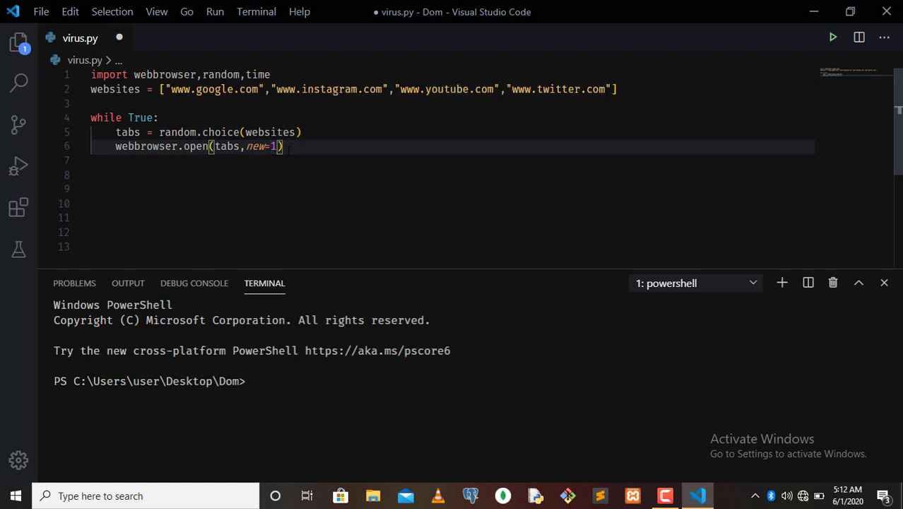
text(ti)
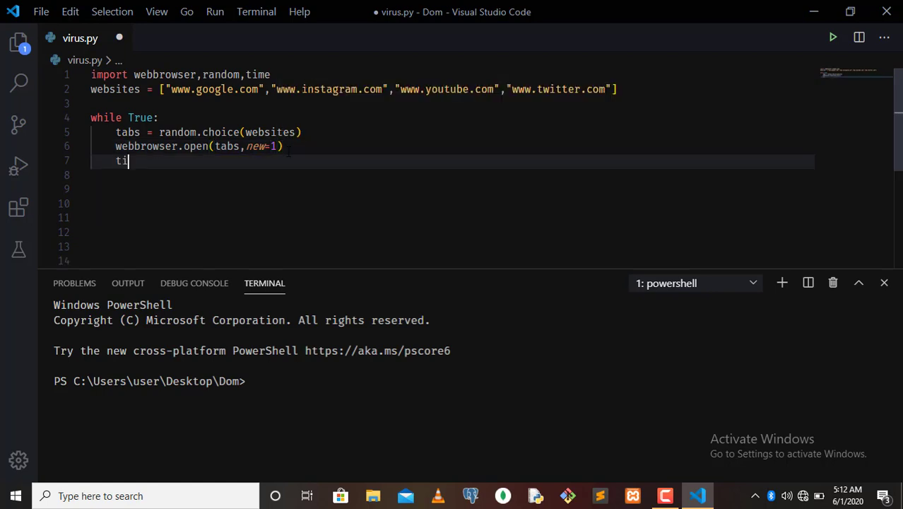
End the loop body with time.sleep(0.5).
text(me.sleep()
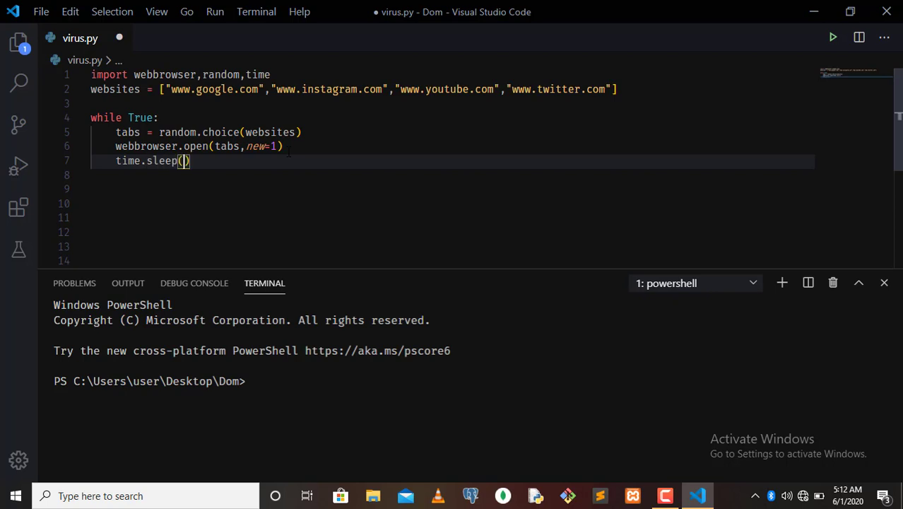
text(1.)
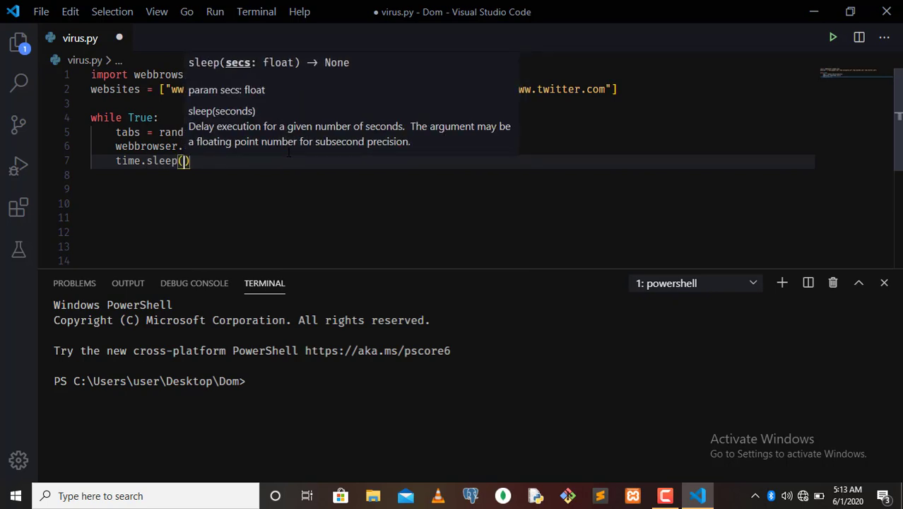
text(0.5)
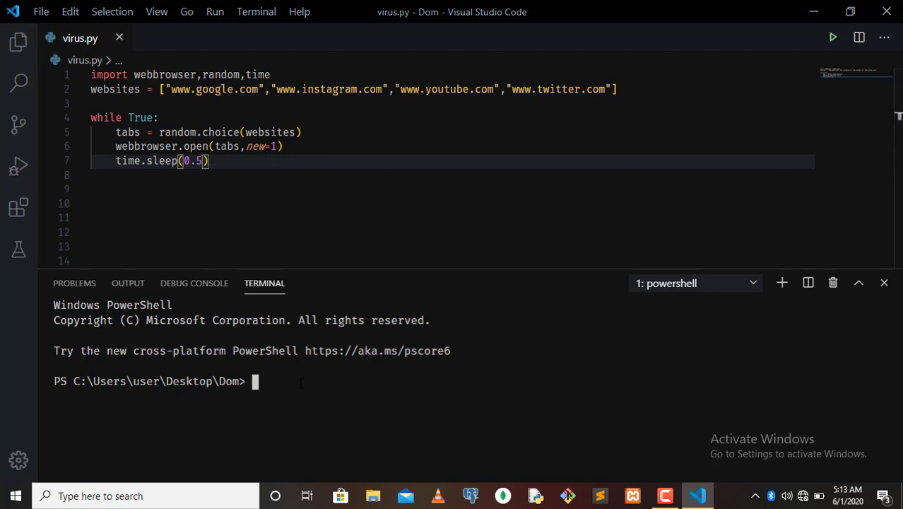
Run 'python virus.py' in the PowerShell terminal.
text(p)
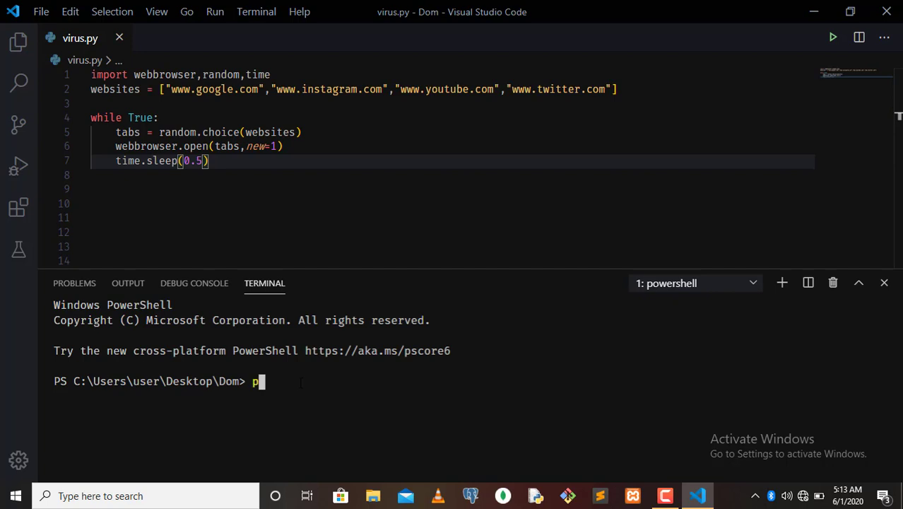
text(ython vir)
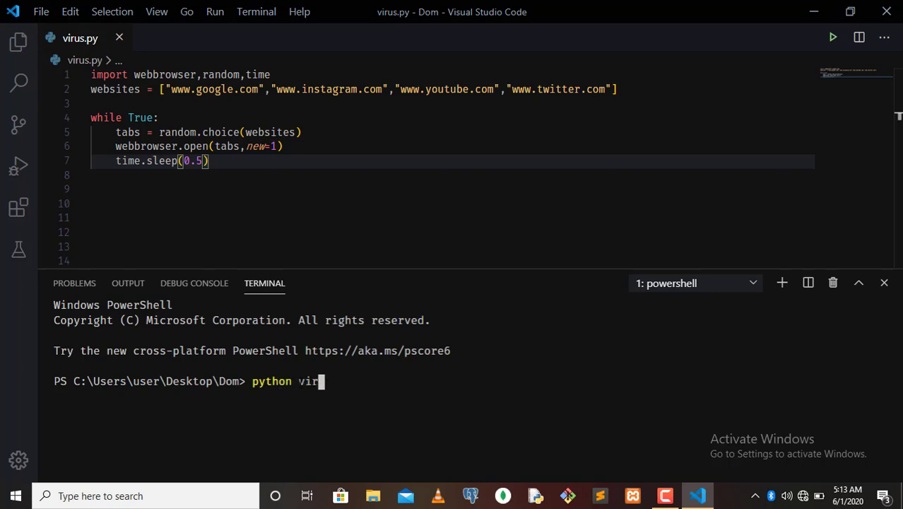
text(us.py)
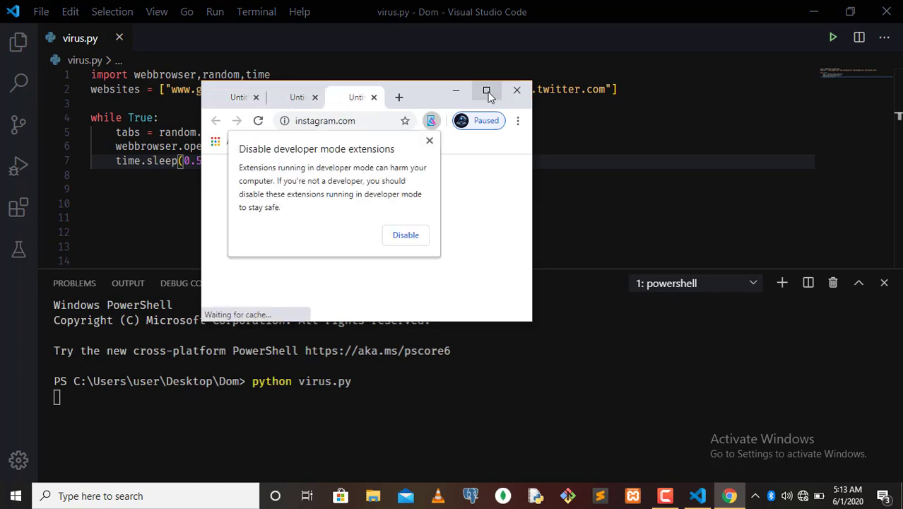
Maximize Chrome to view the Twitter, YouTube and Instagram tabs, then close it.
click(487, 91)
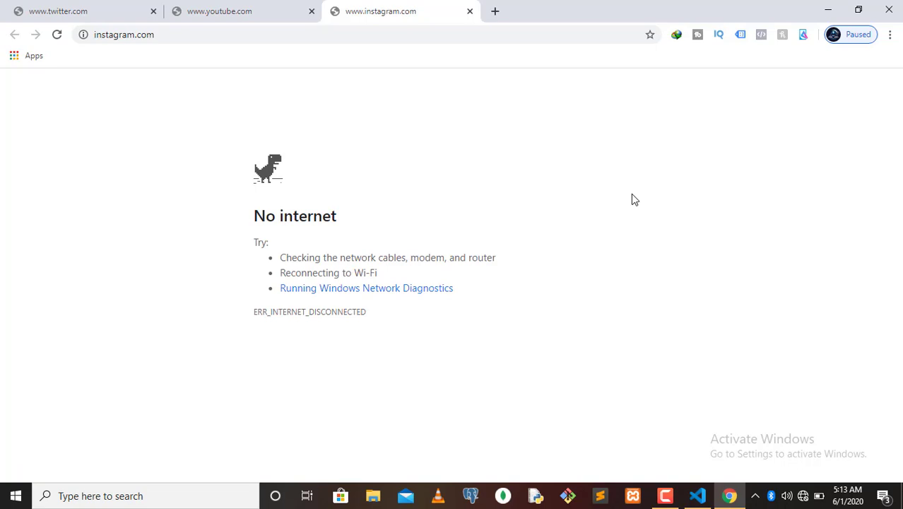
click(696, 495)
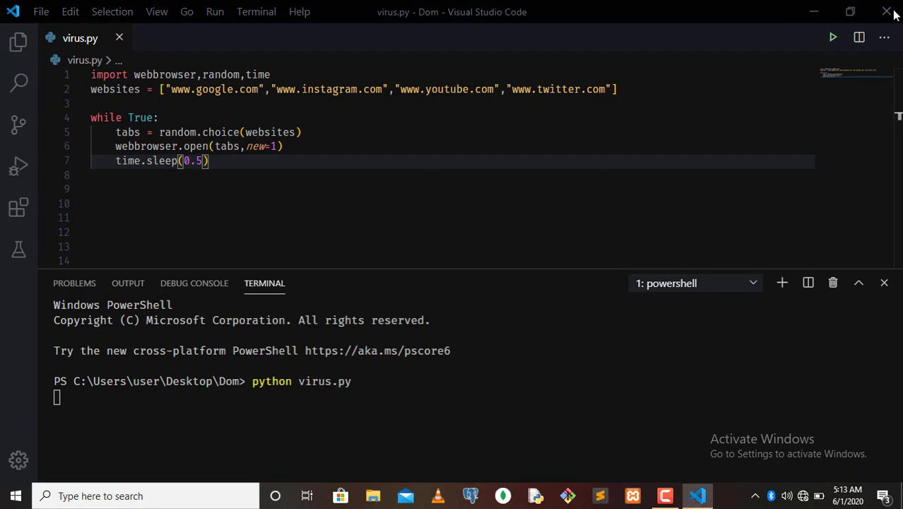